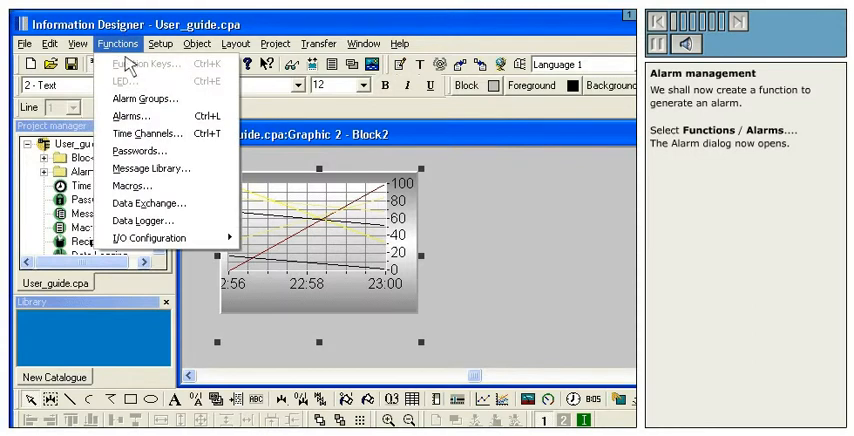
- Bring up the Alarms list and begin a blank definition for a new alarm
left_click(118, 122)
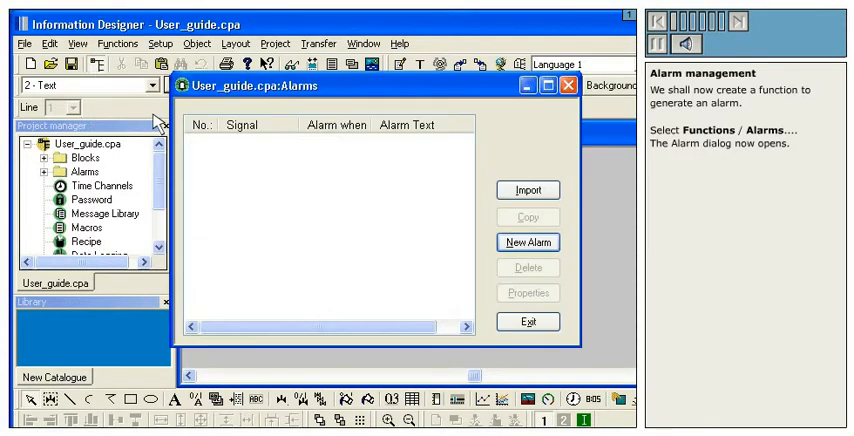
mouse_move(510, 240)
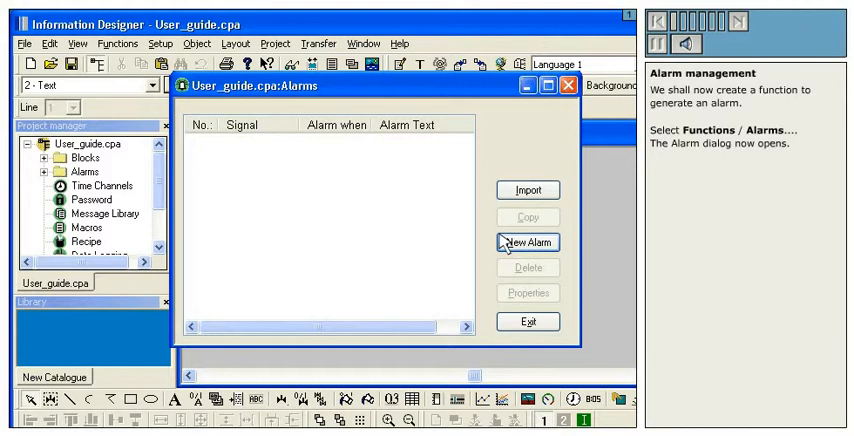
left_click(538, 240)
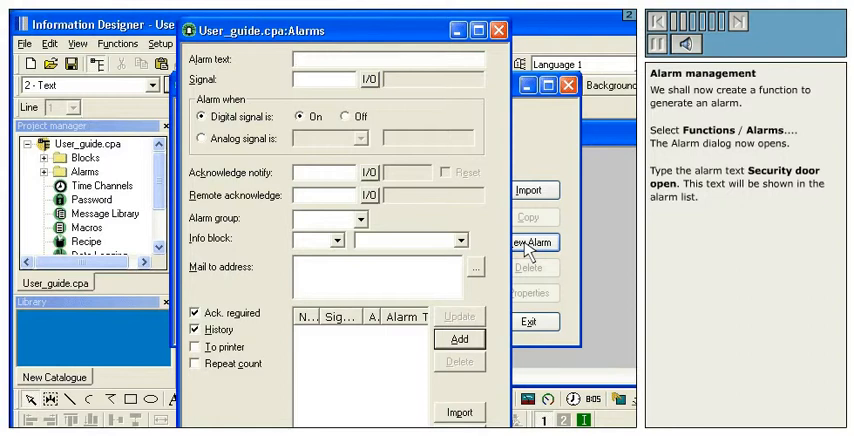
- Define alarm text 'Security door open' on signal M0 and add it to the list
type("Security door")
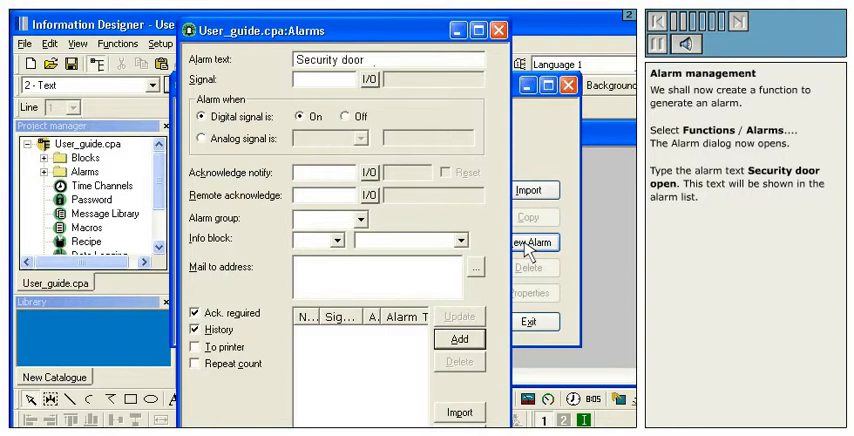
type("open")
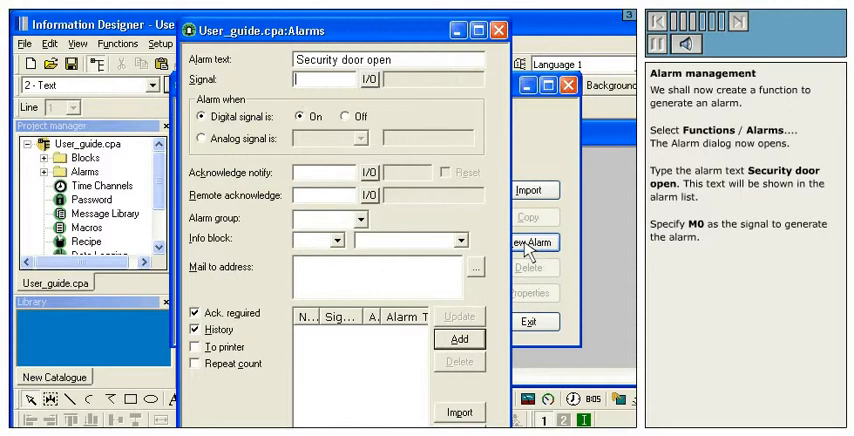
type("M")
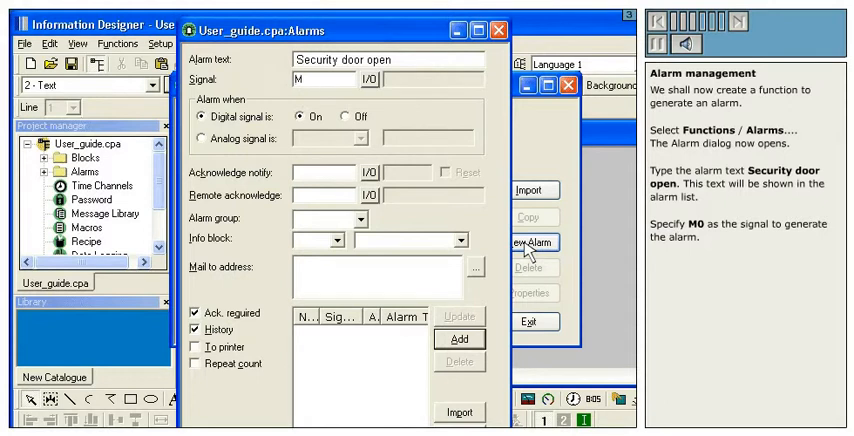
type("0")
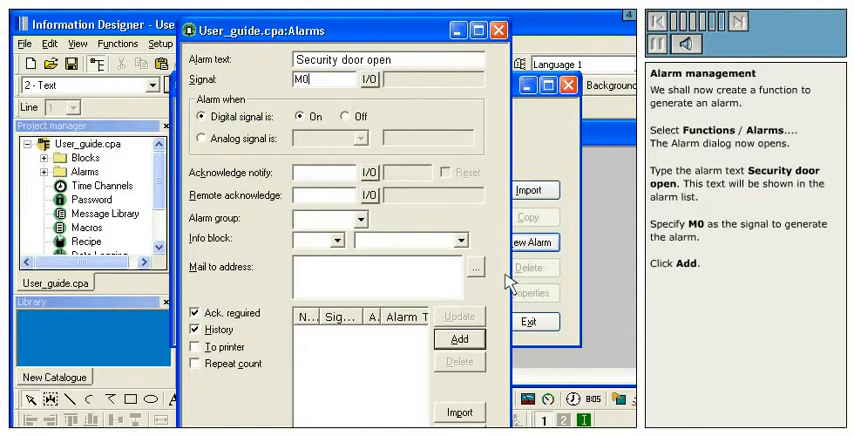
left_click(458, 346)
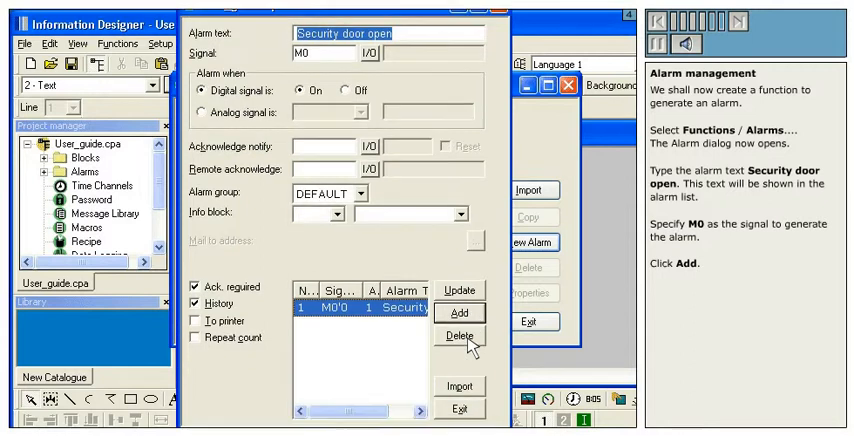
- Close the alarm dialogs and reach the Block Manager showing Main beside Alarms
left_click(460, 312)
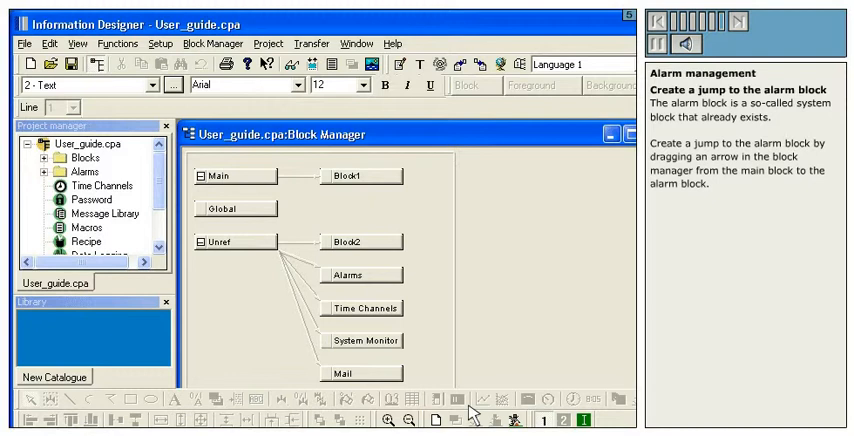
mouse_move(376, 310)
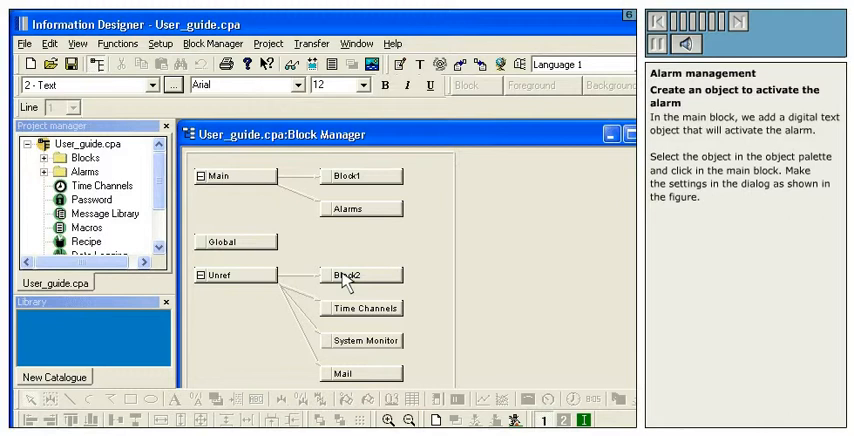
mouse_move(330, 262)
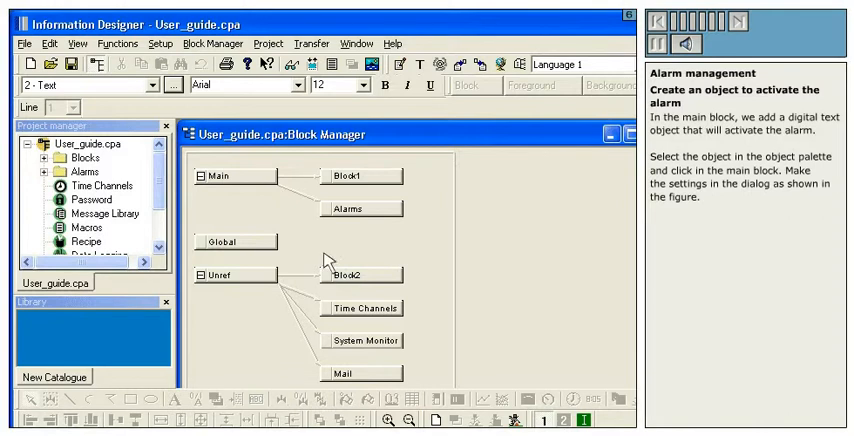
- In Main, create a digital text object on M0 with text 'On' and operator input enabled
double_click(218, 176)
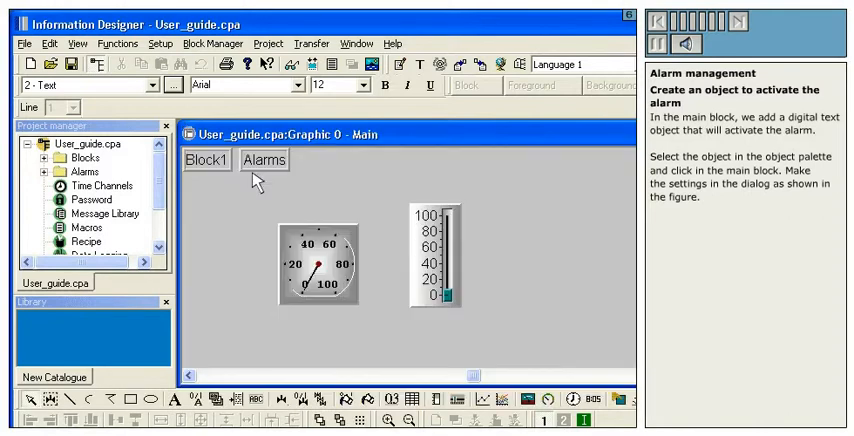
mouse_move(194, 356)
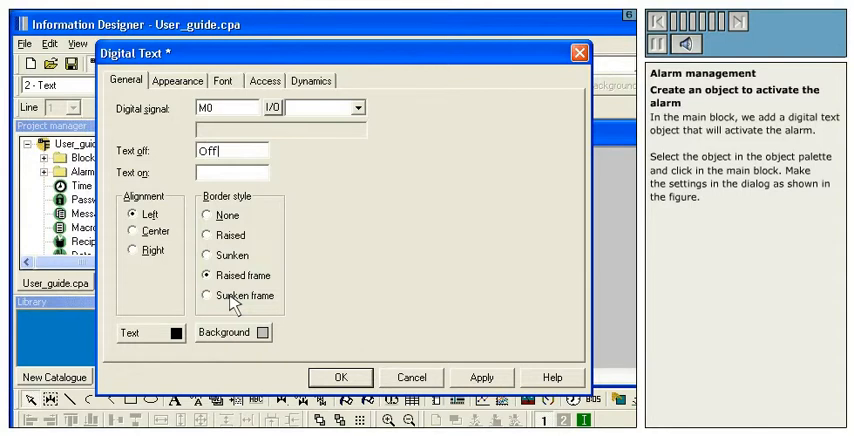
type("On")
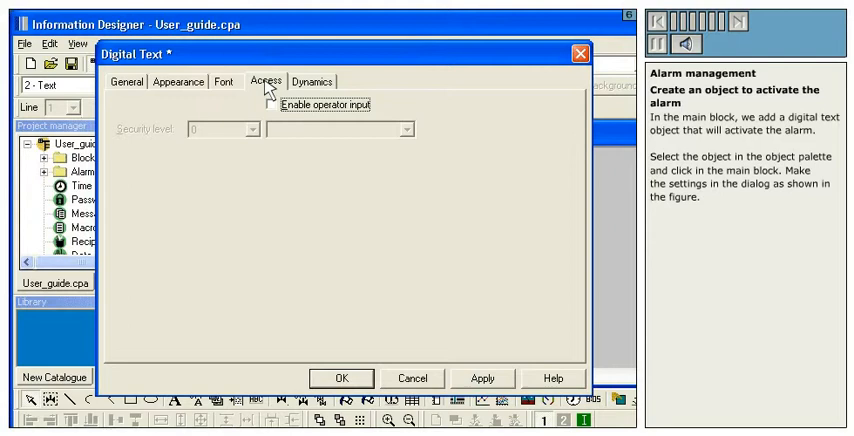
mouse_move(272, 110)
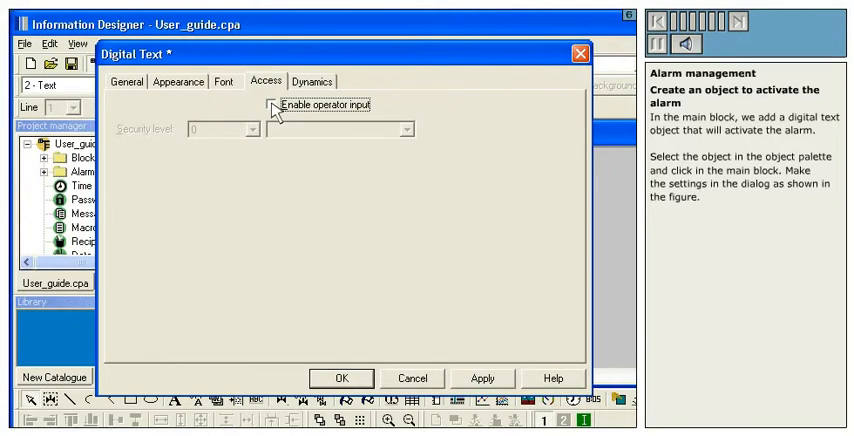
left_click(276, 108)
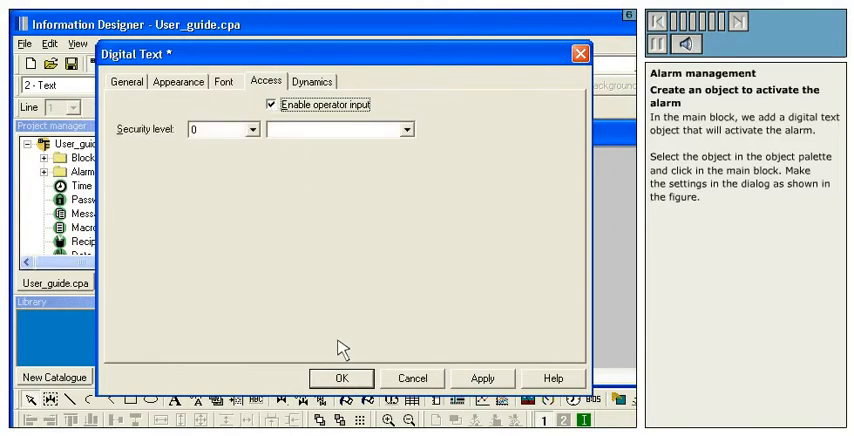